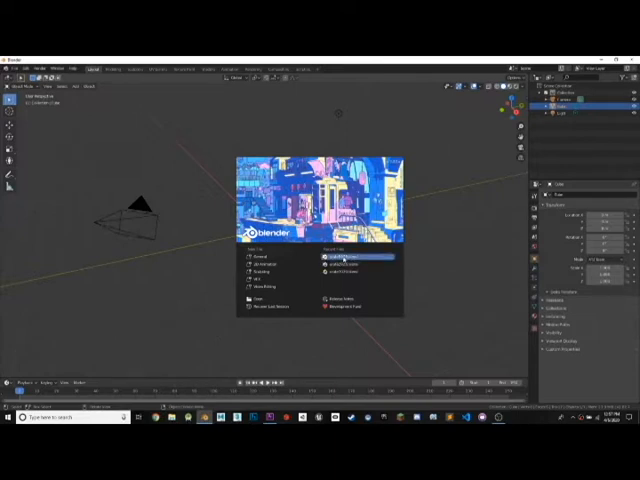
Step: Open the recent crate project from the splash screen
click(345, 257)
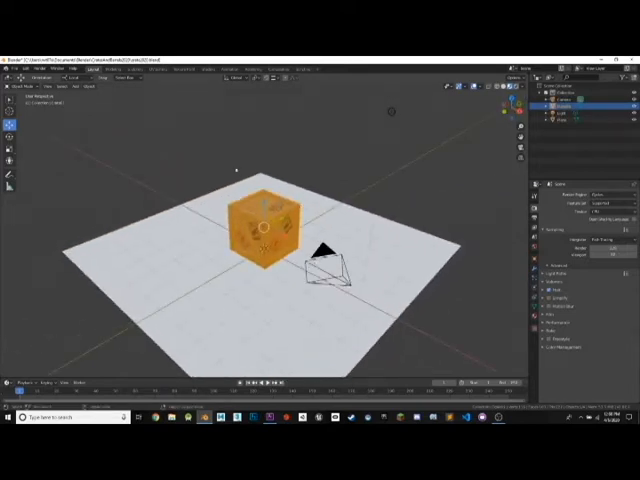
Step: Start an FBX export via File > Export and adjust which object types to include
click(19, 69)
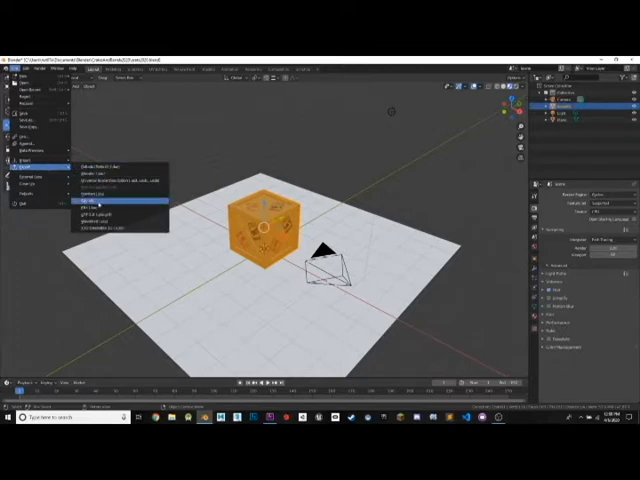
click(100, 205)
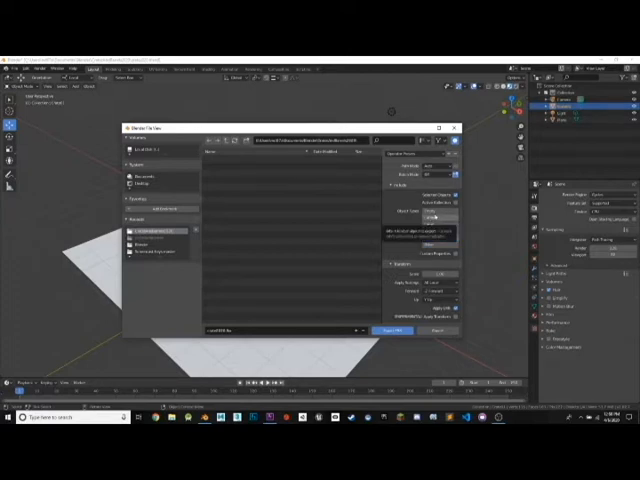
click(439, 215)
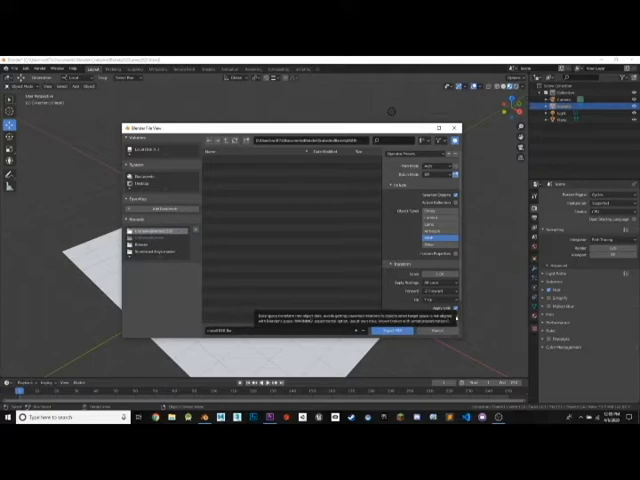
mouse_move(480, 307)
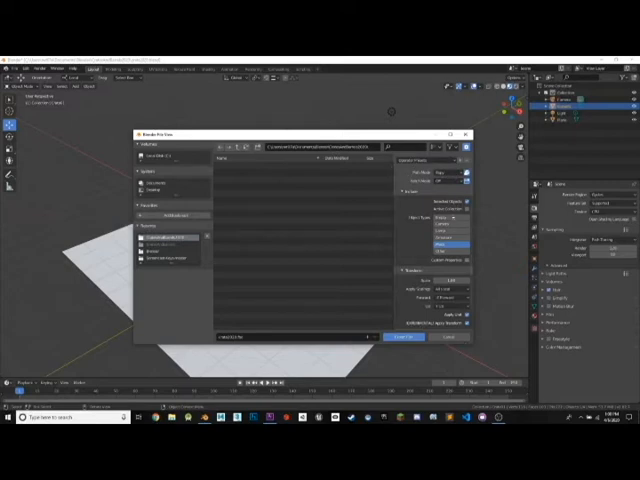
mouse_move(281, 195)
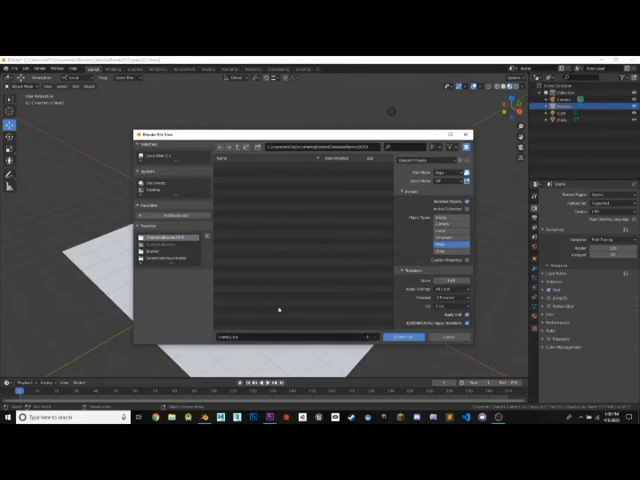
Step: Export the FBX with Path Mode Copy, Embed Textures on and Selected Objects only
click(404, 336)
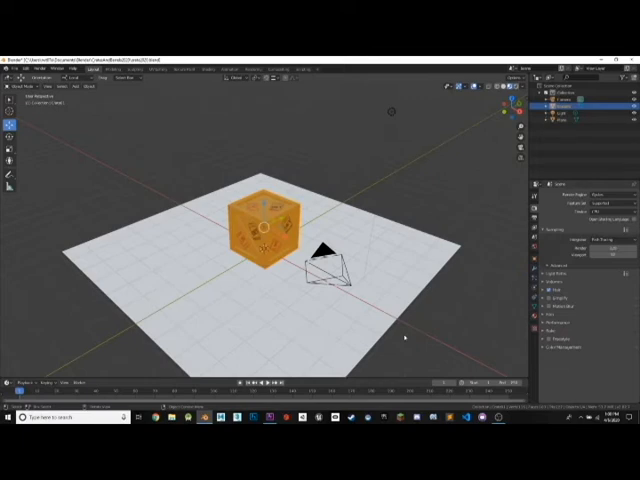
mouse_move(397, 335)
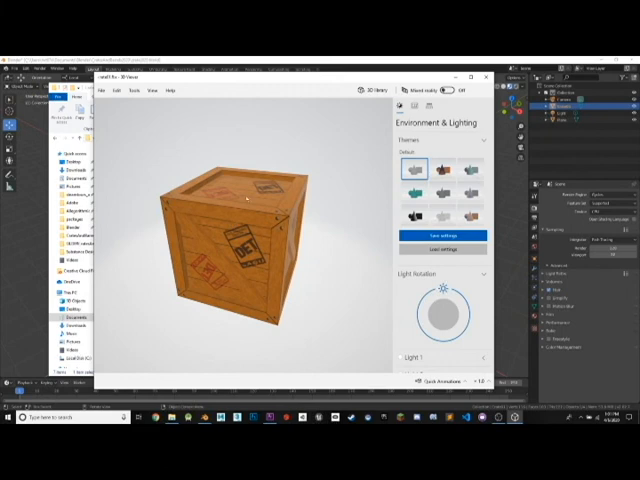
mouse_move(240, 200)
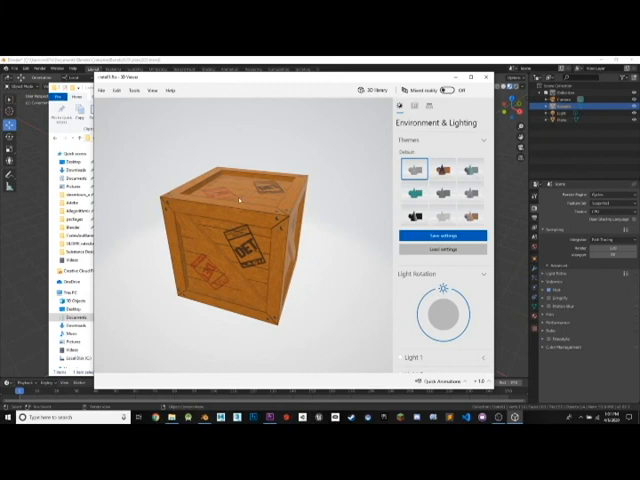